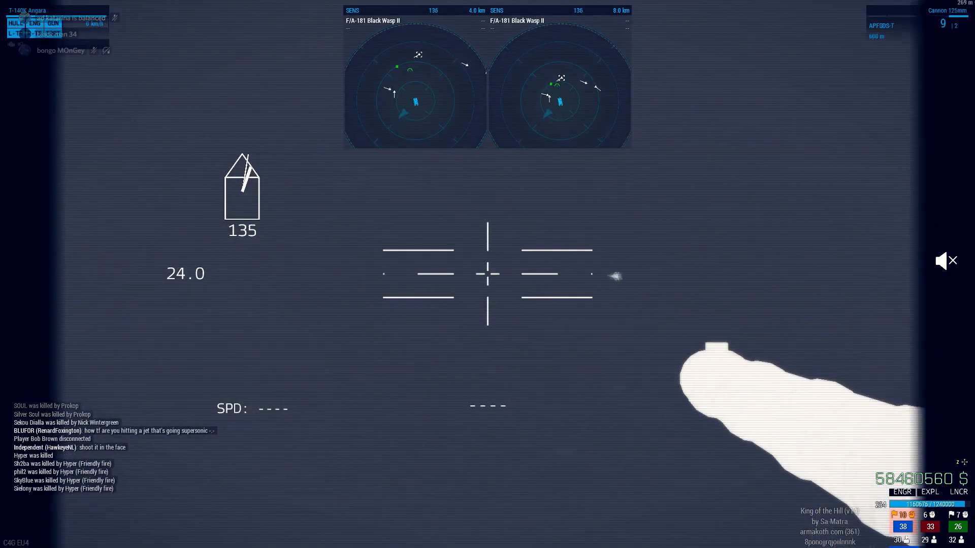
Fire two 120mm main cannon rounds at the passing To-199 Neophron jet, destroying it.
left_click(488, 273)
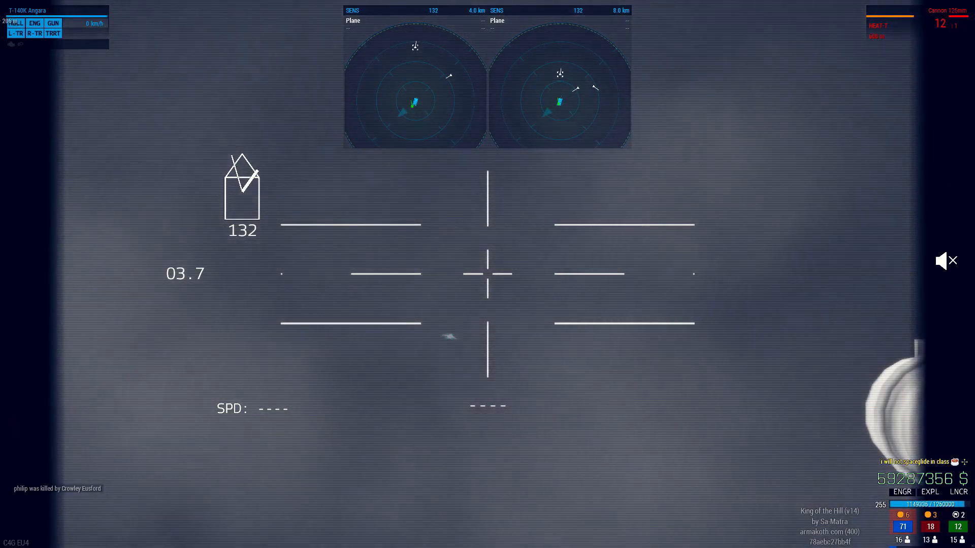
left_click(486, 274)
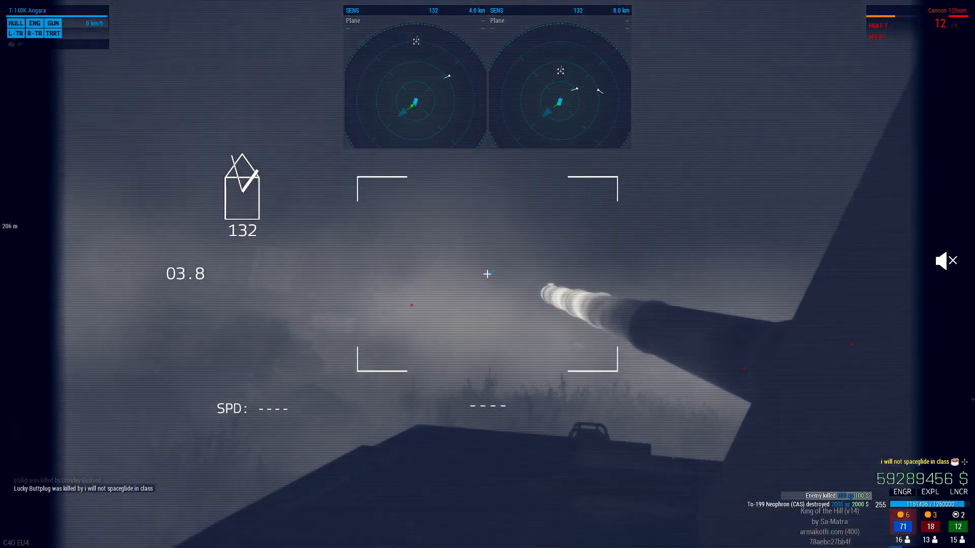